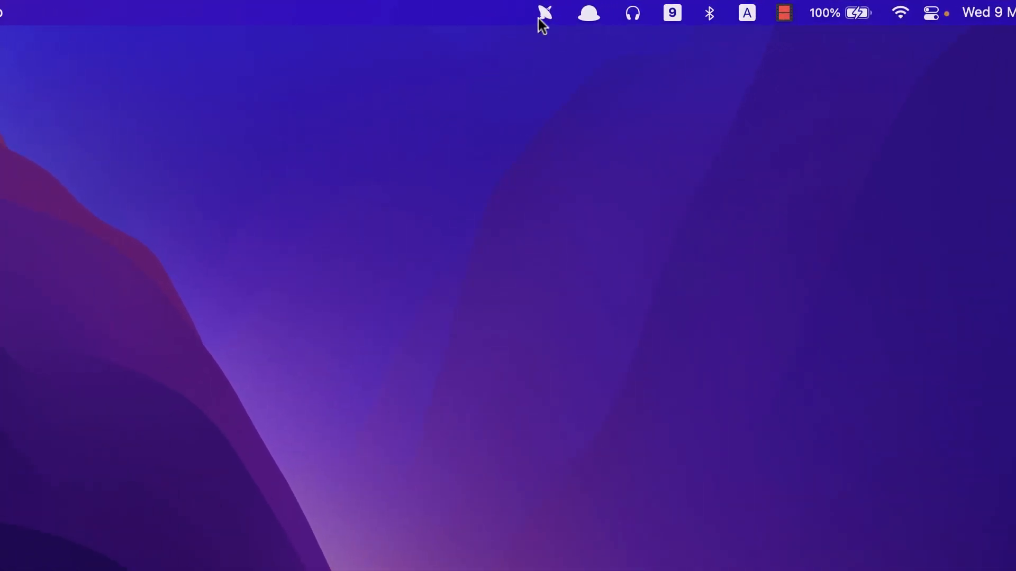
# Step: Choose Bitcoin on the Radar Collections cryptos page and add it to Radar
pyautogui.click(543, 13)
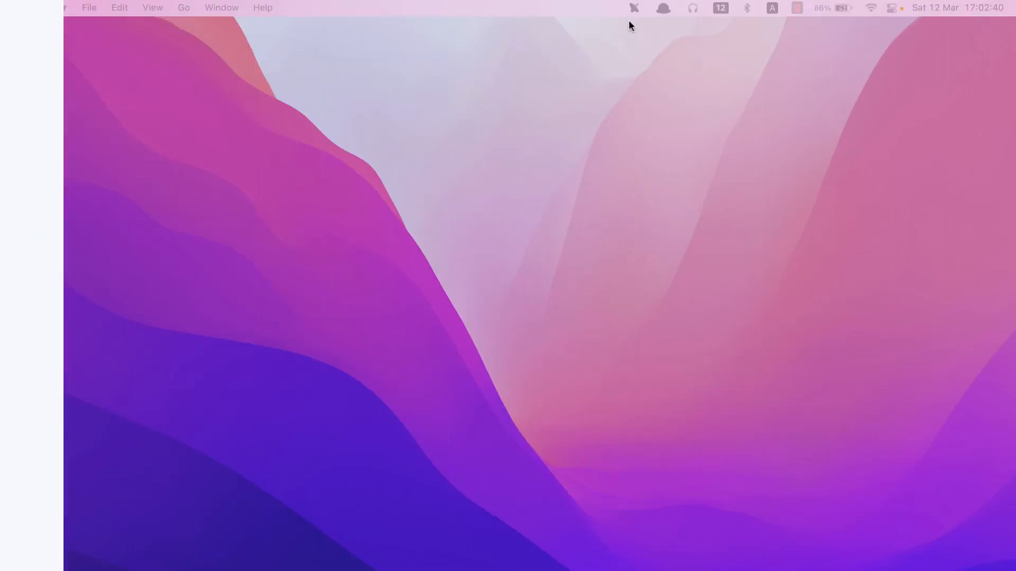
pyautogui.click(547, 13)
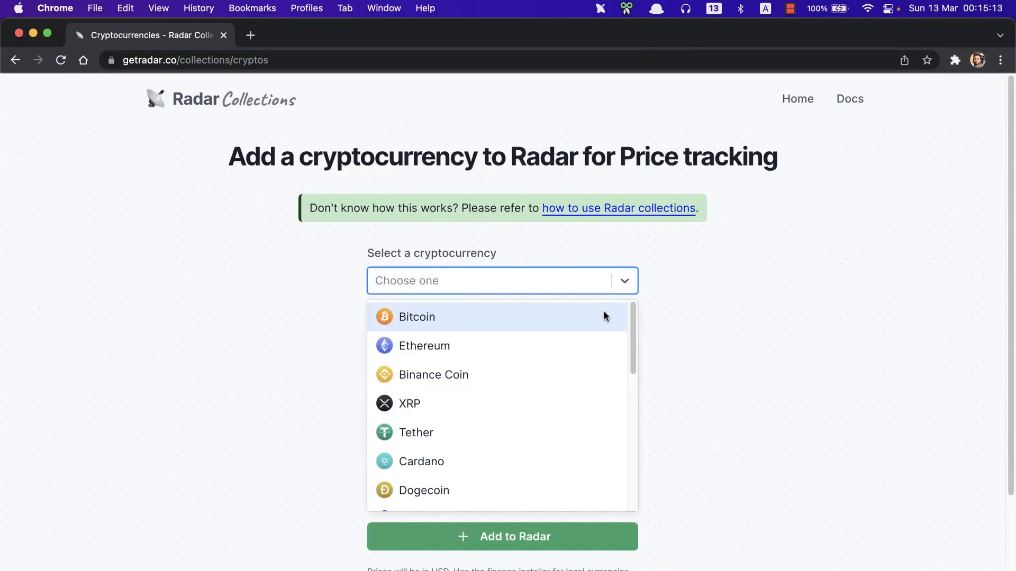
pyautogui.click(417, 317)
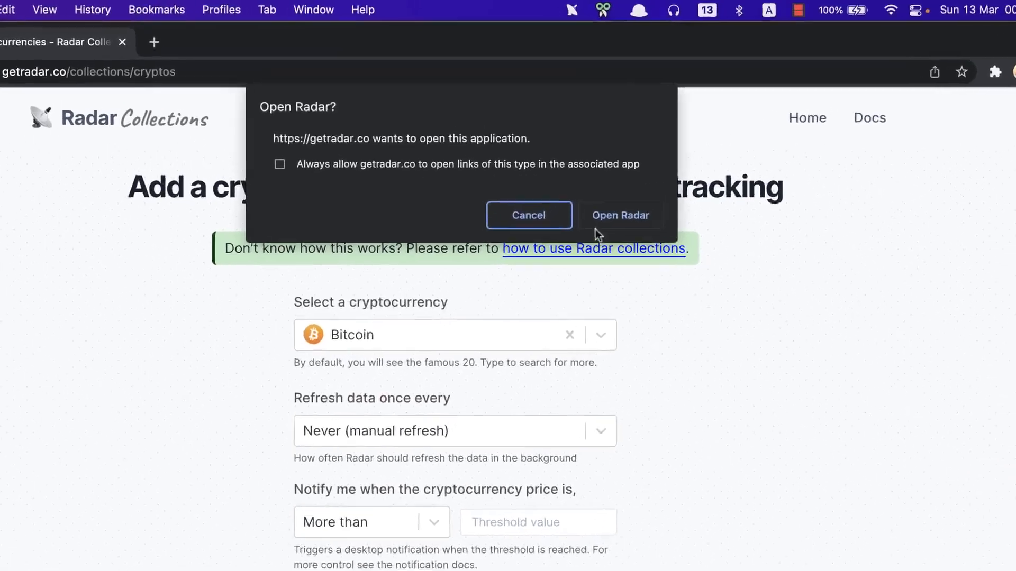
pyautogui.click(620, 215)
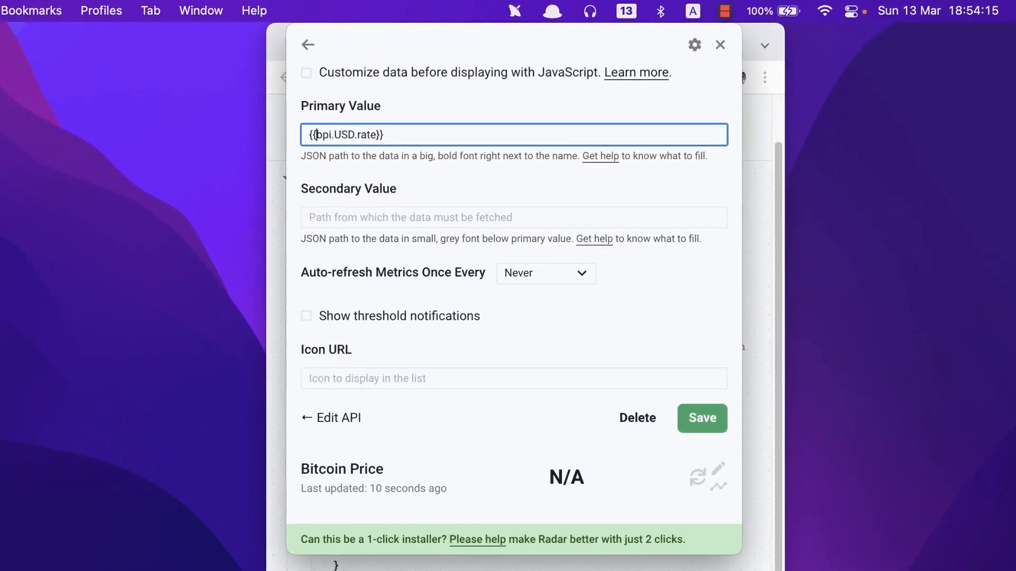
# Step: Launch Radar from the website and bring up its metrics list with Cmd+Shift+I
pyautogui.click(701, 418)
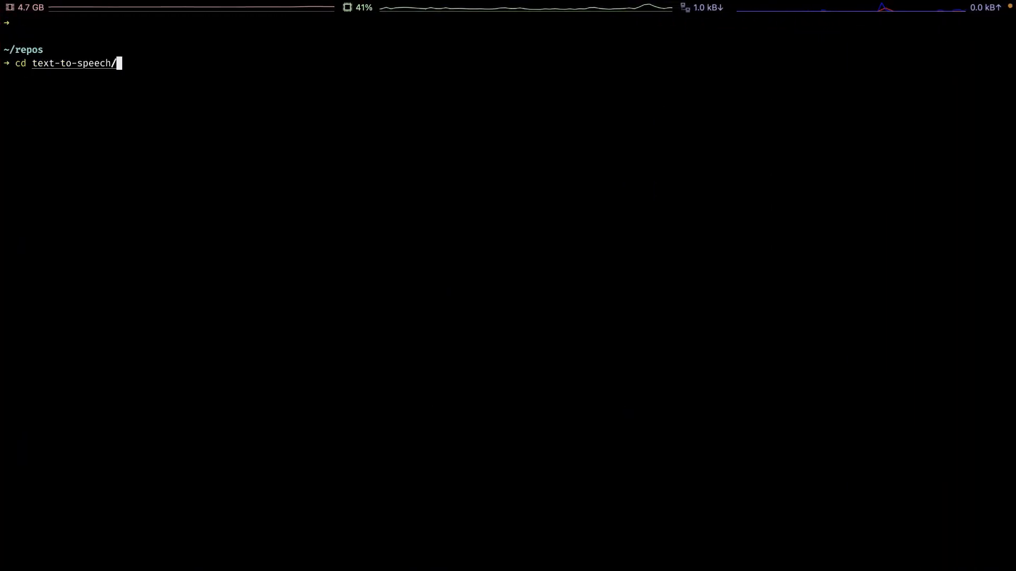
pyautogui.press('cmd+shift+i')
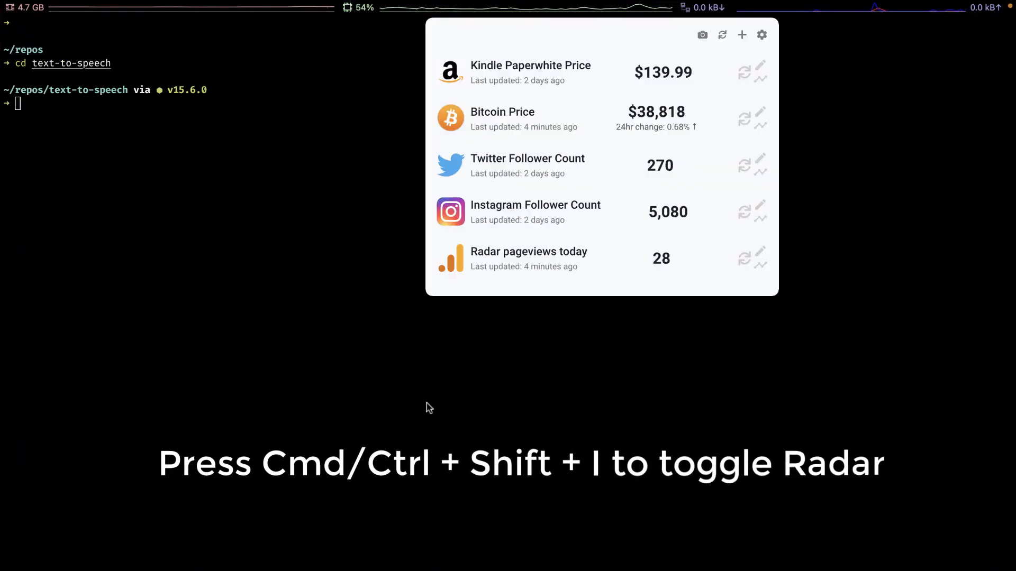
pyautogui.press('cmd+shift+i')
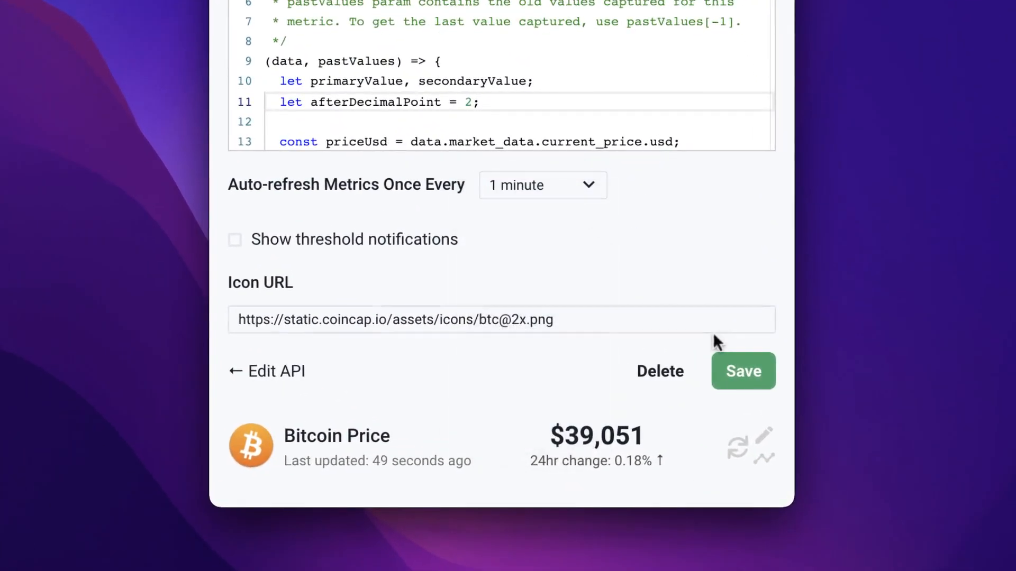
# Step: Save the Bitcoin Price metric and view its price chart over the last month
pyautogui.click(743, 372)
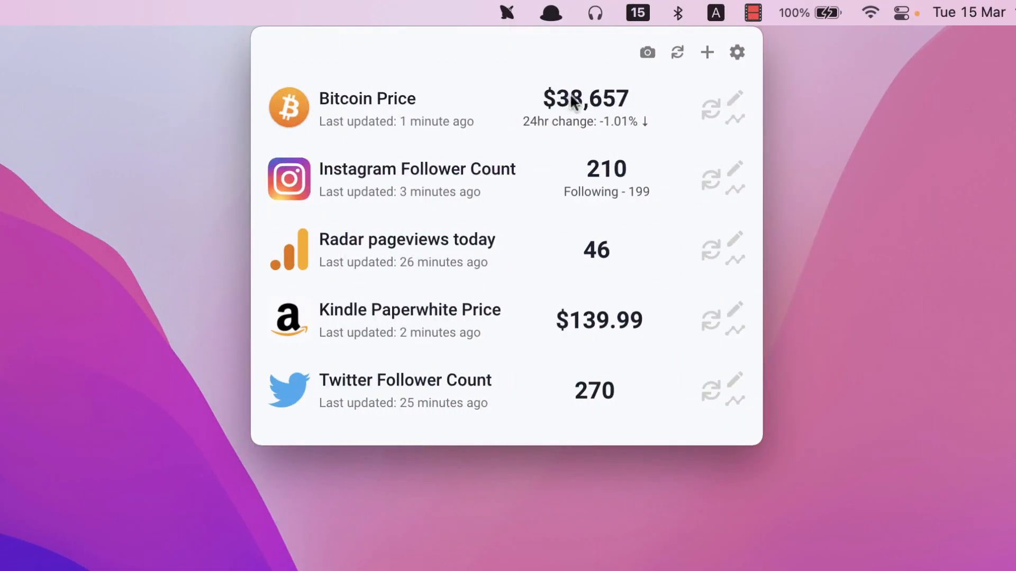
pyautogui.click(736, 108)
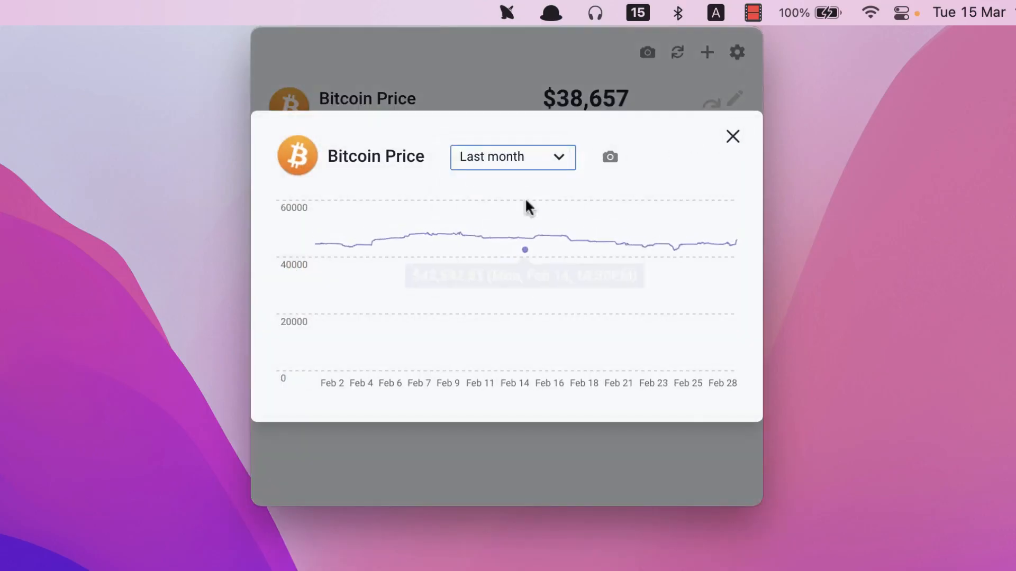
pyautogui.click(511, 157)
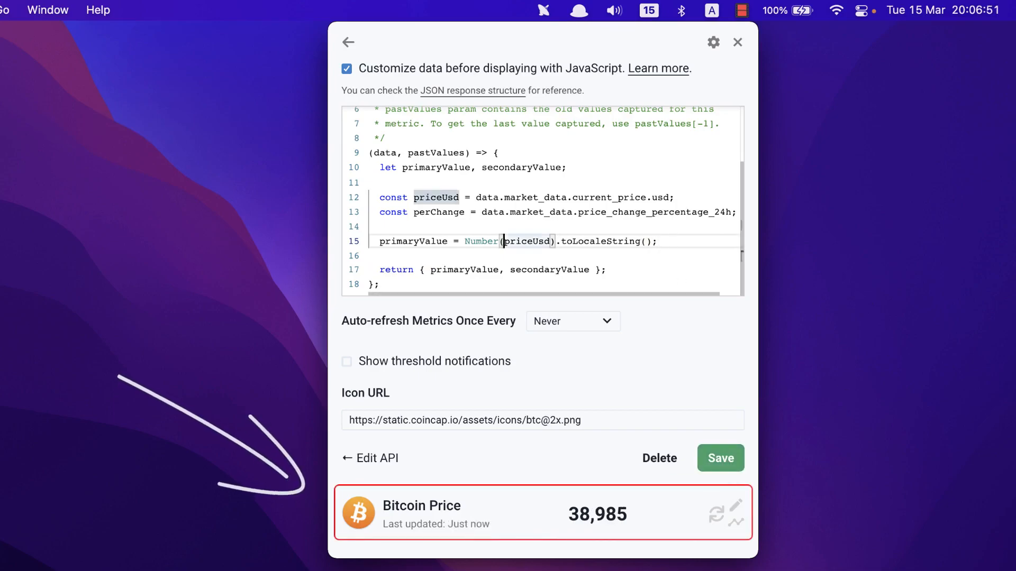
# Step: Save the Bitcoin Price script with '$' prepended to primaryValue
pyautogui.click(720, 458)
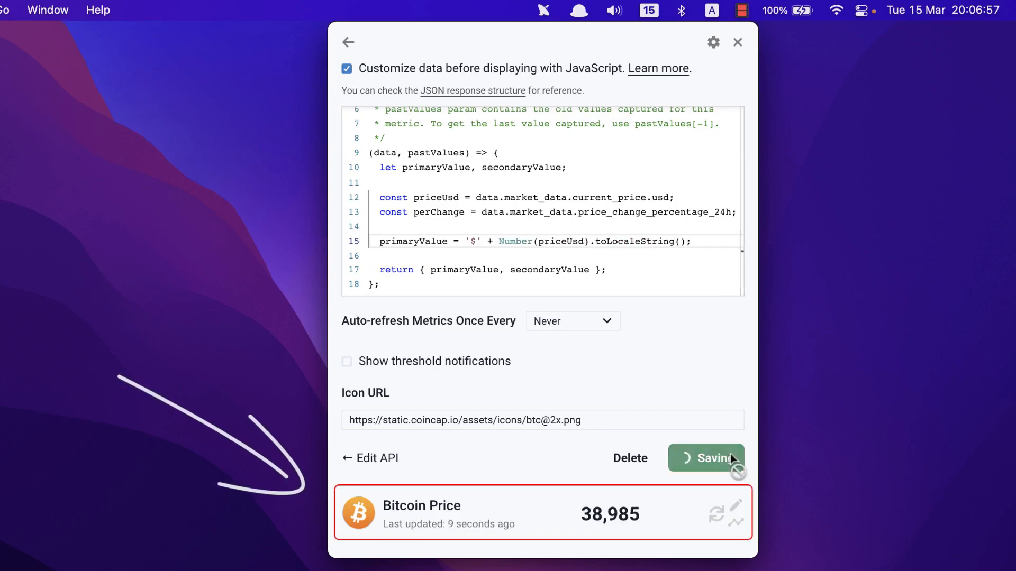